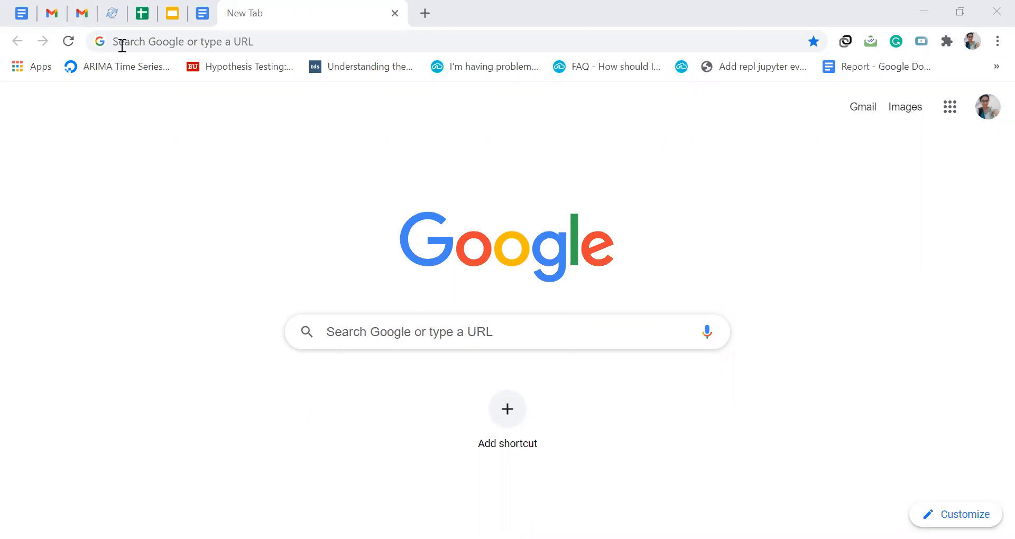
# Step: Load aws.amazon.com in the new Chrome tab by entering 'aws' in the address bar
pyautogui.write('aws.amazon.com')
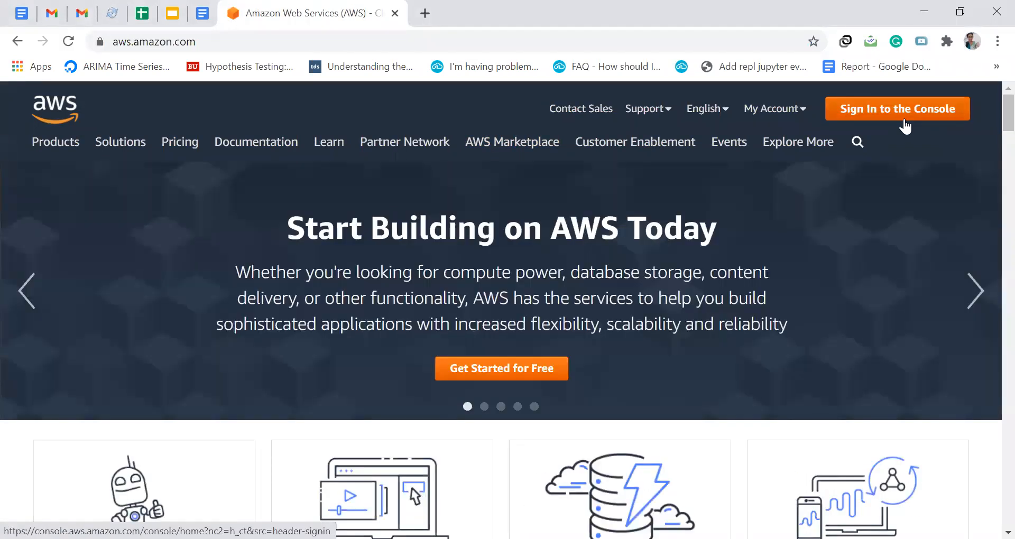
# Step: Sign in to the AWS console and reach the Elastic Beanstalk welcome page in Mumbai
pyautogui.click(897, 107)
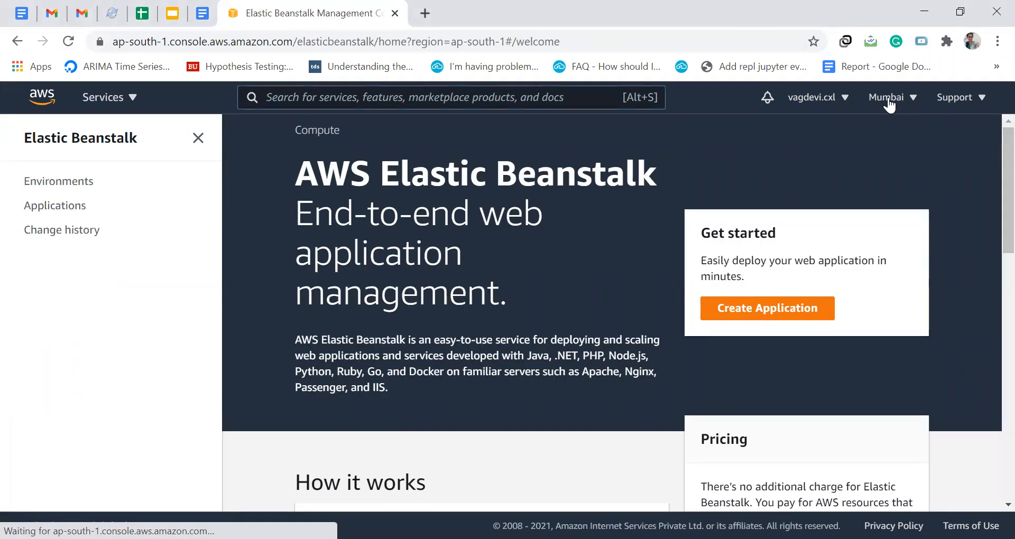
pyautogui.click(886, 97)
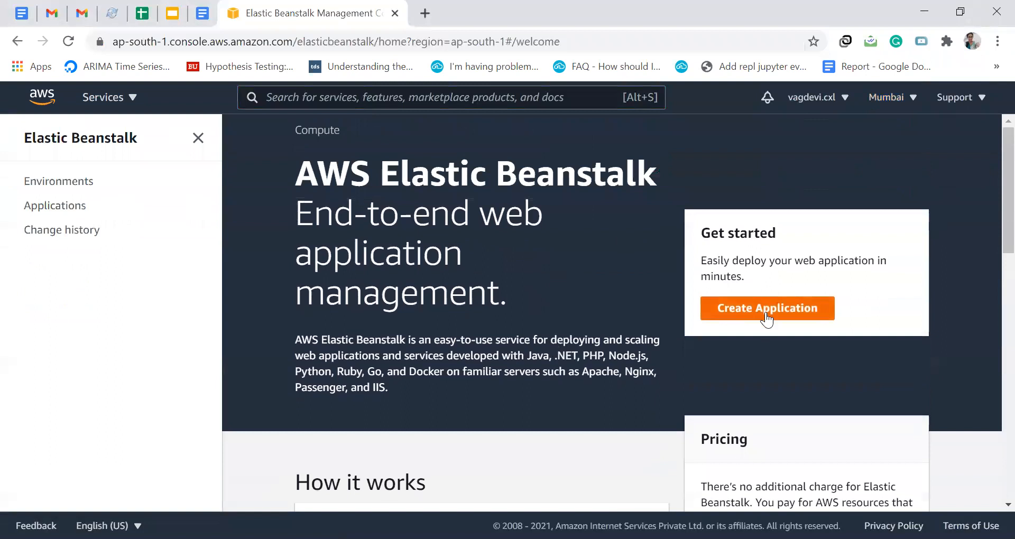
# Step: Open the 'Create a web app' form and enter 'my-first-app' as the application name
pyautogui.click(766, 308)
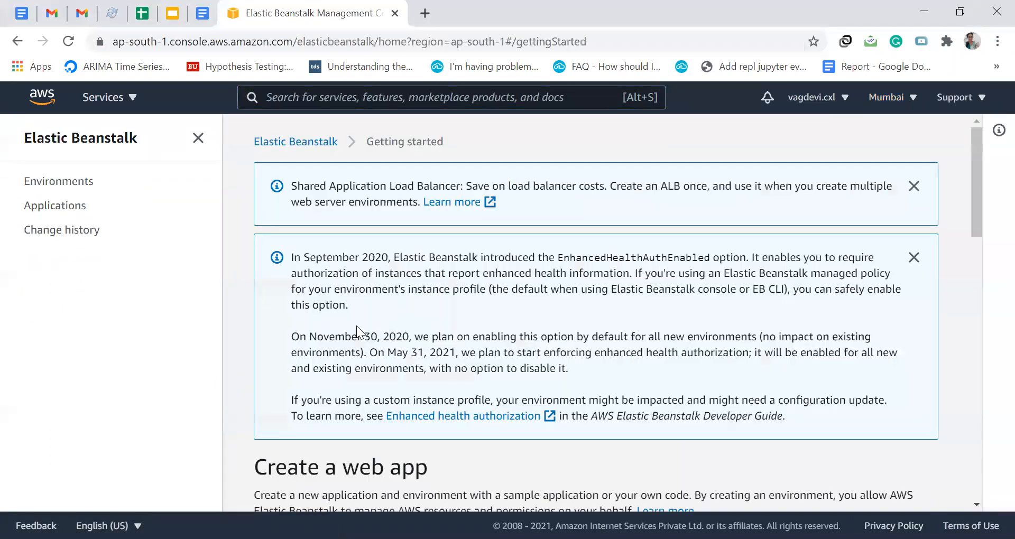
pyautogui.scroll(-3)
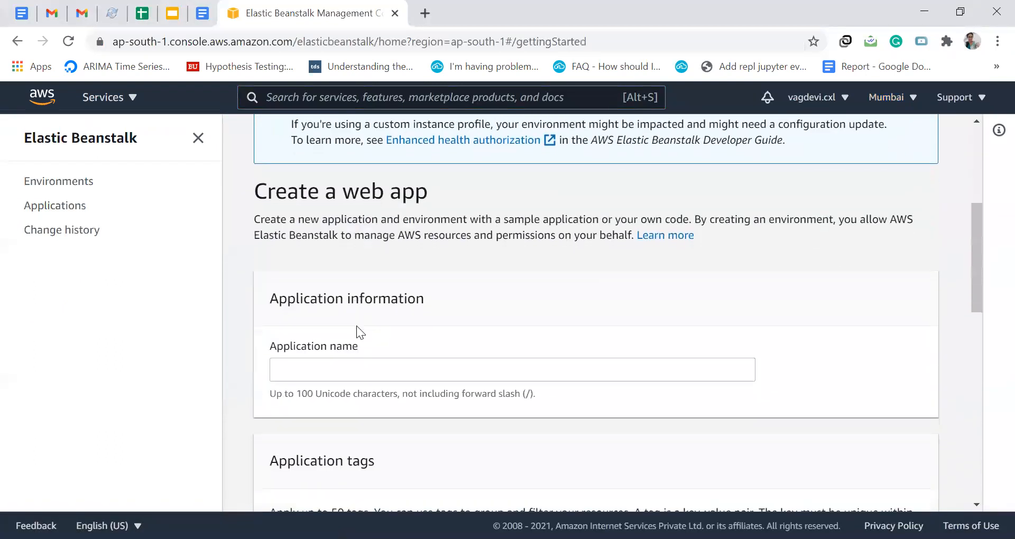
pyautogui.click(511, 370)
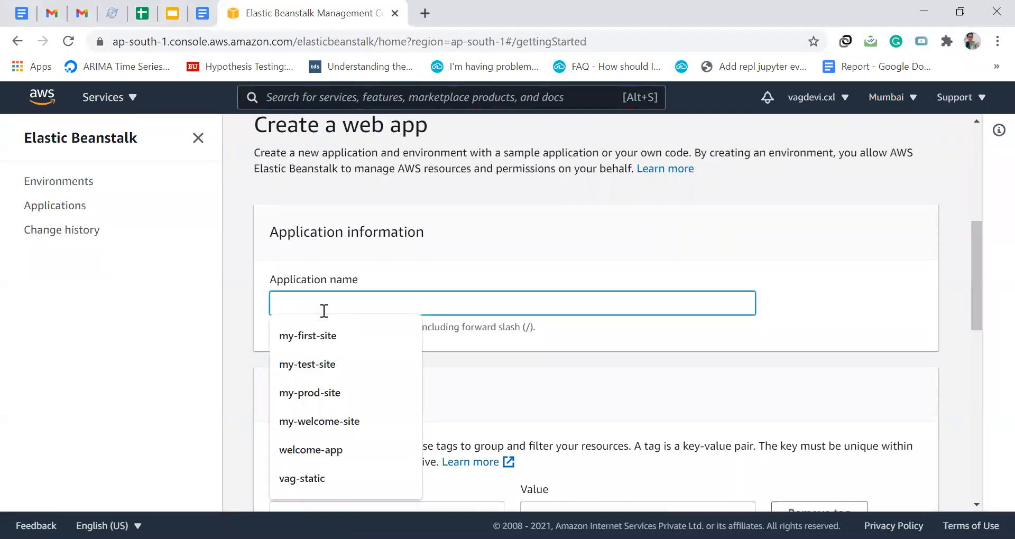
pyautogui.write('my-first-app')
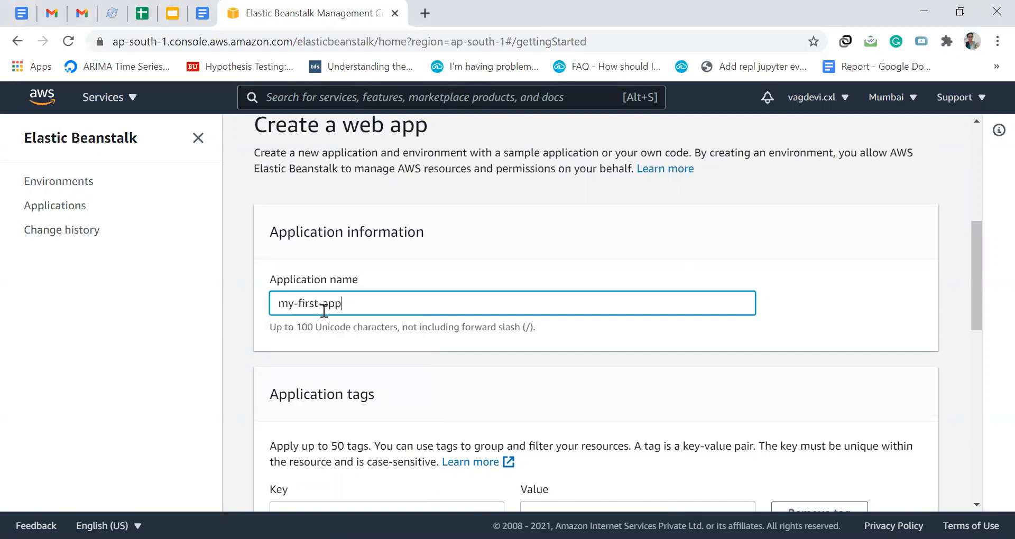
pyautogui.scroll(-3)
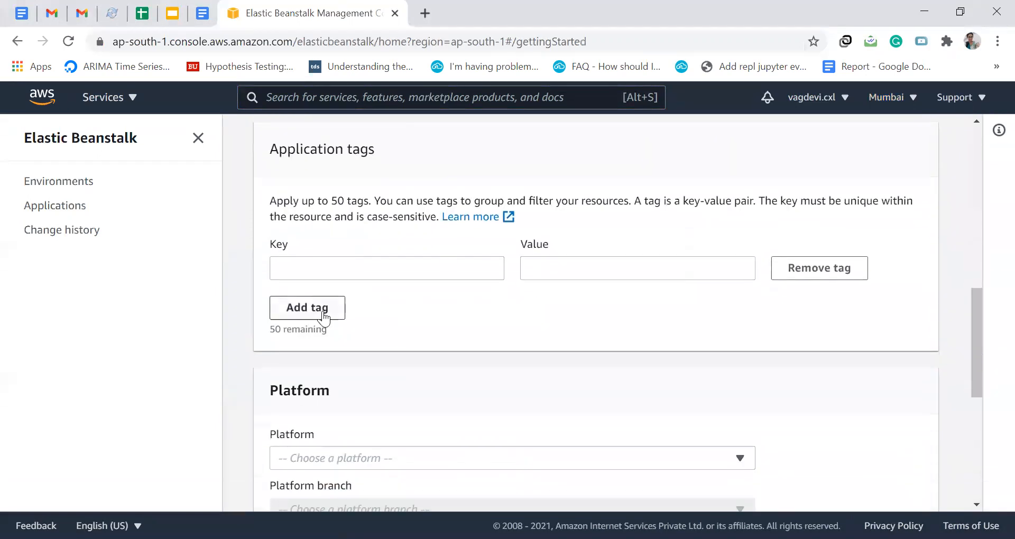
# Step: Choose Docker on the 'Docker running on 64bit Amazon Linux' branch (2.16.4), keeping Sample application
pyautogui.scroll(-3)
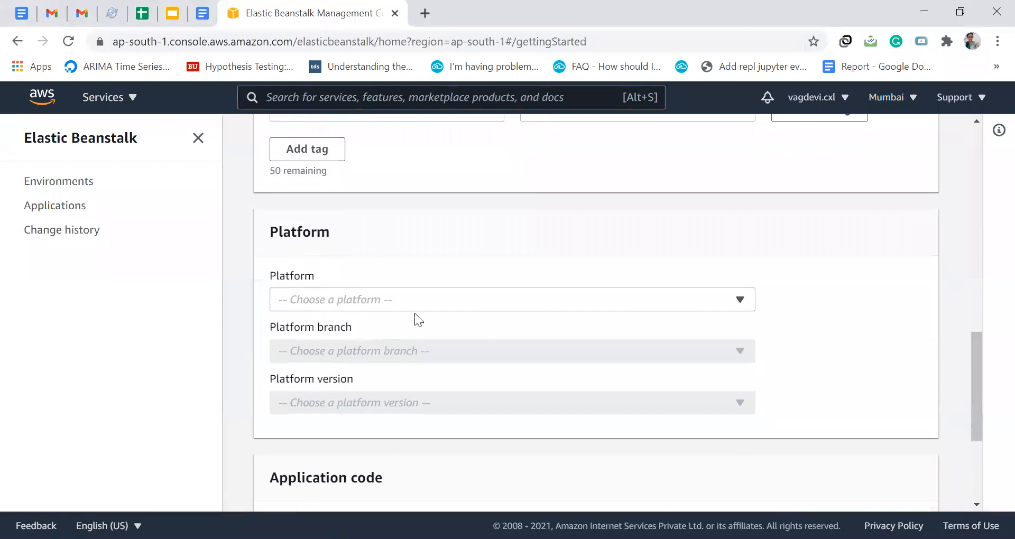
pyautogui.click(511, 299)
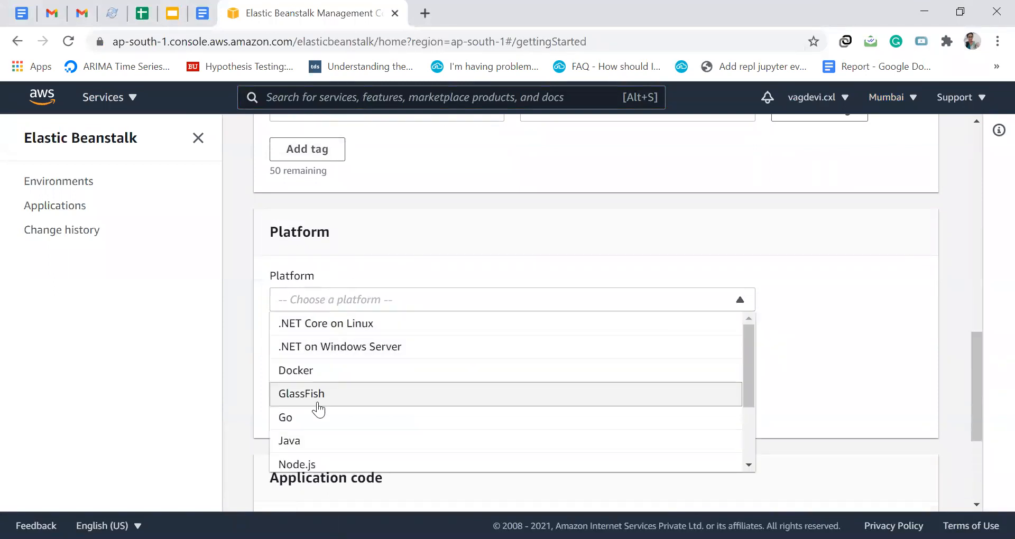
pyautogui.scroll(-3)
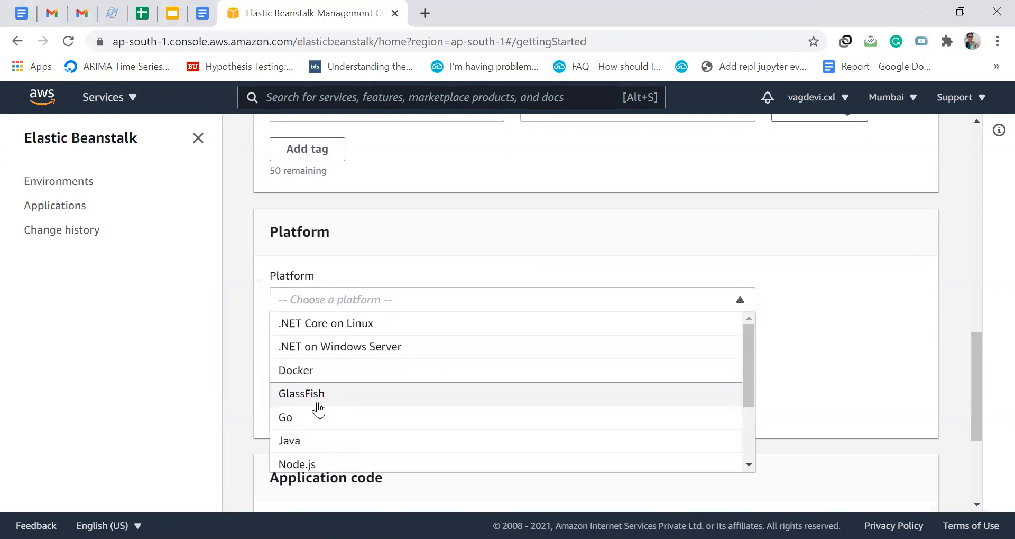
pyautogui.moveTo(295, 370)
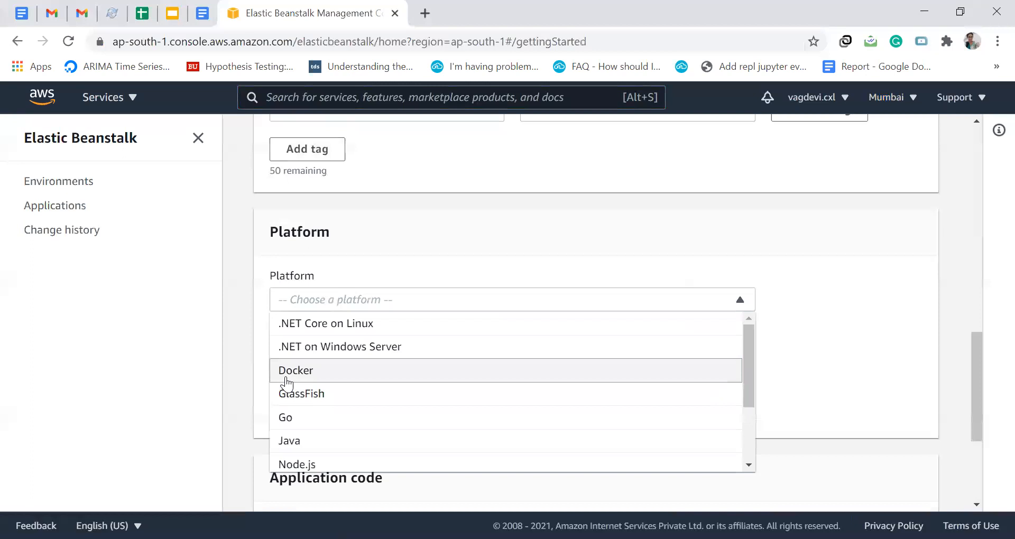
pyautogui.click(295, 369)
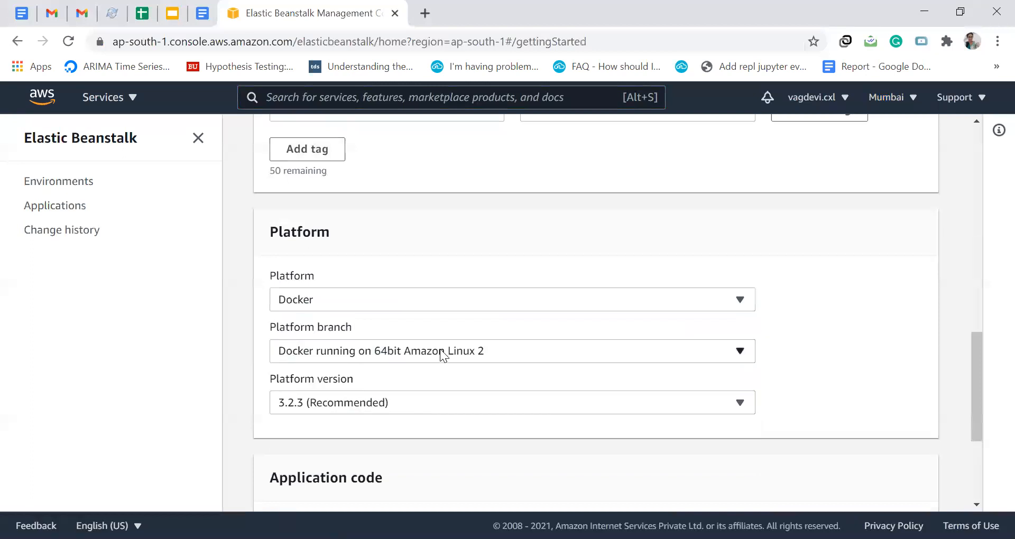
pyautogui.click(510, 351)
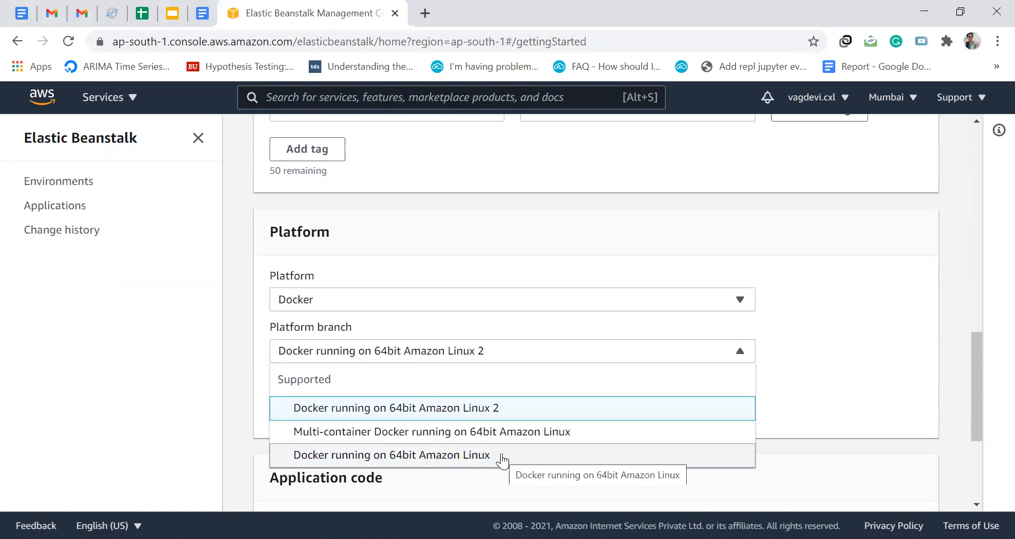
pyautogui.click(391, 454)
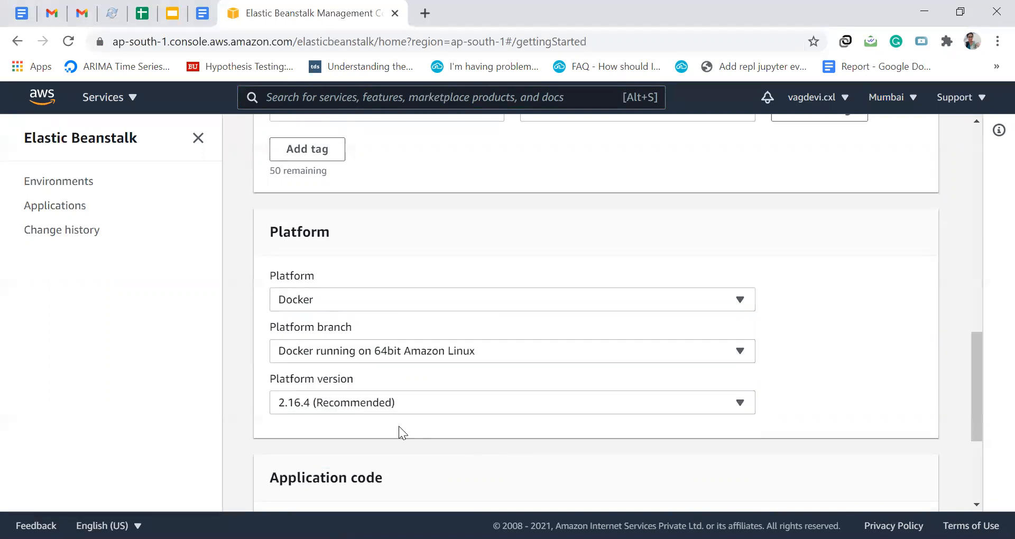
pyautogui.scroll(-3)
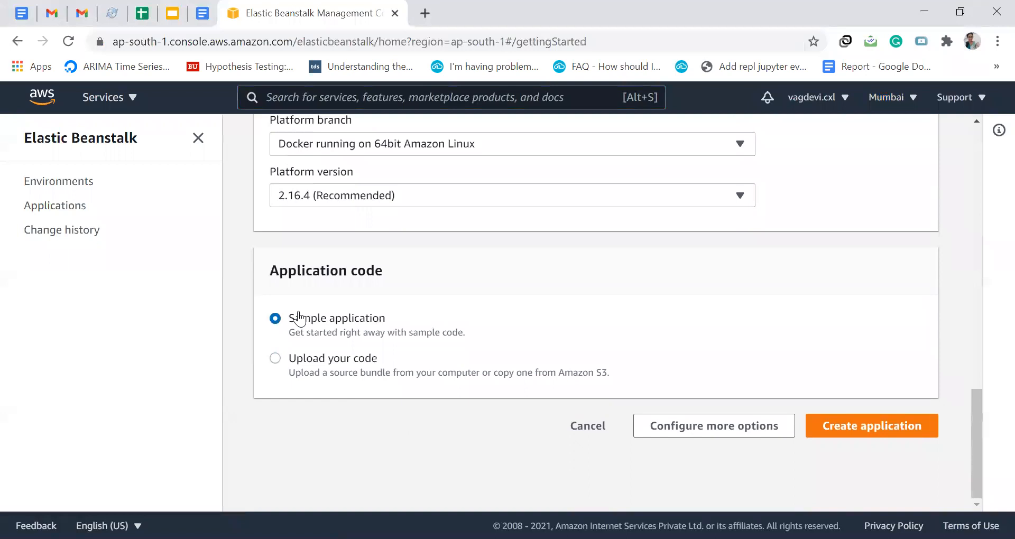
pyautogui.moveTo(870, 433)
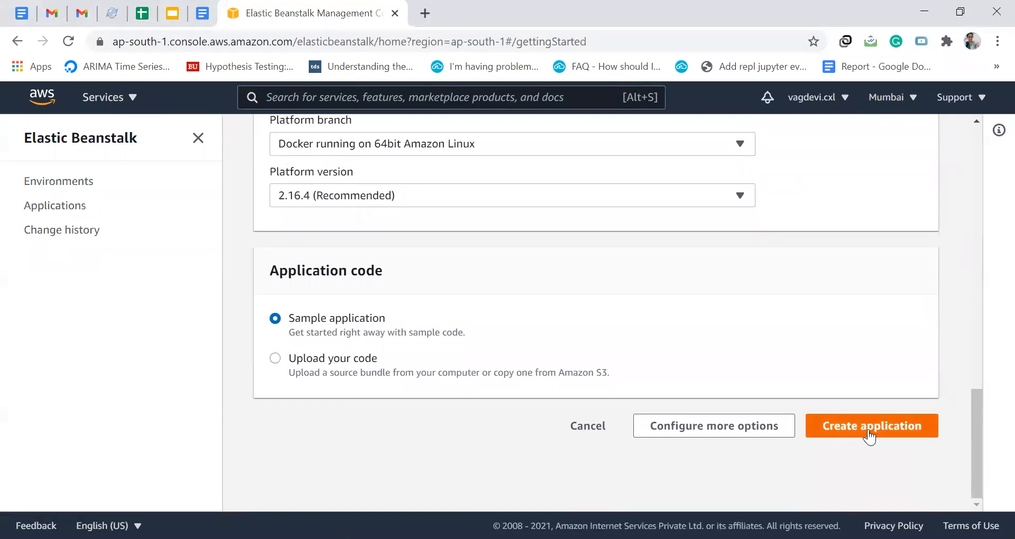
# Step: Submit the app so Myfirstapp-env starts creating security groups and launch configuration
pyautogui.click(870, 426)
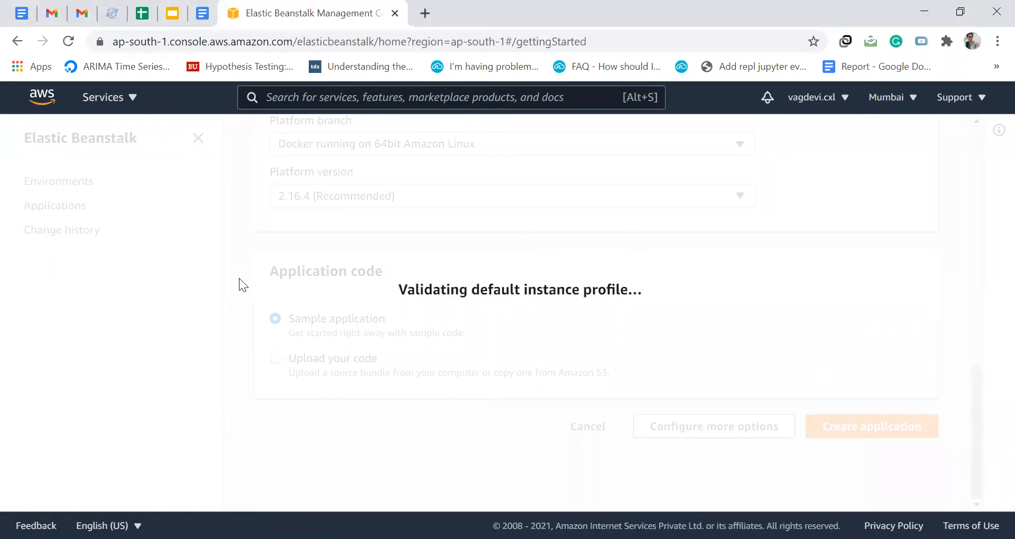
pyautogui.click(870, 426)
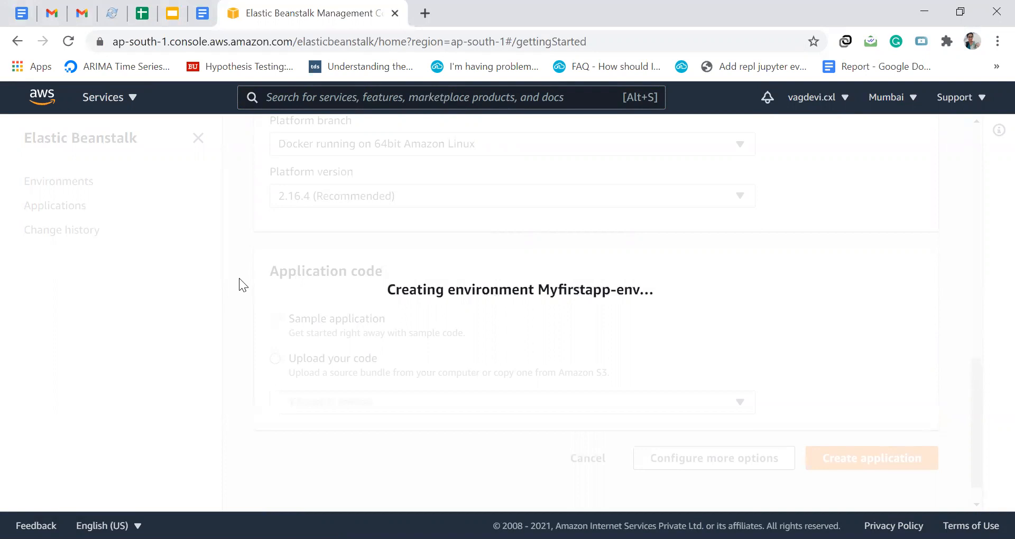
pyautogui.click(870, 457)
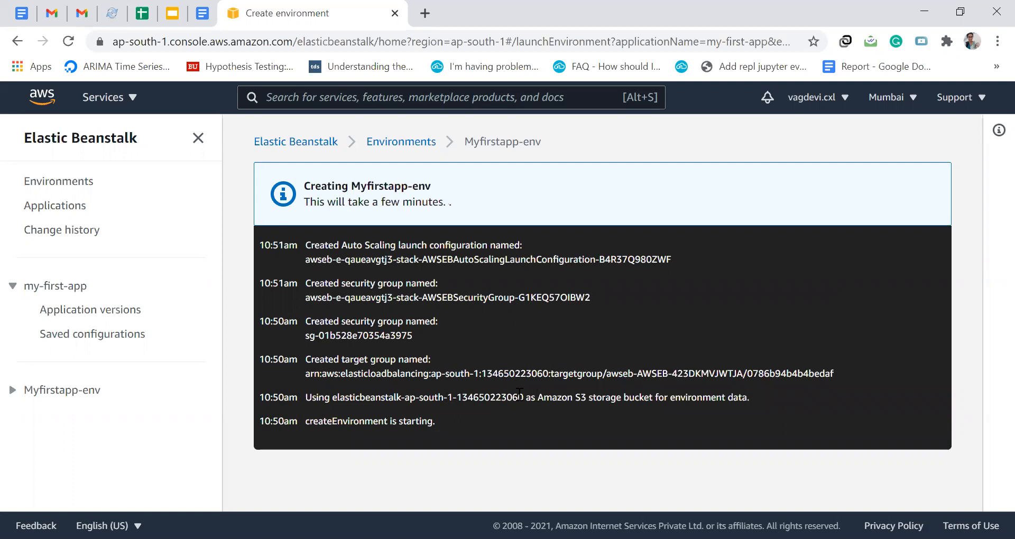
pyautogui.moveTo(677, 415)
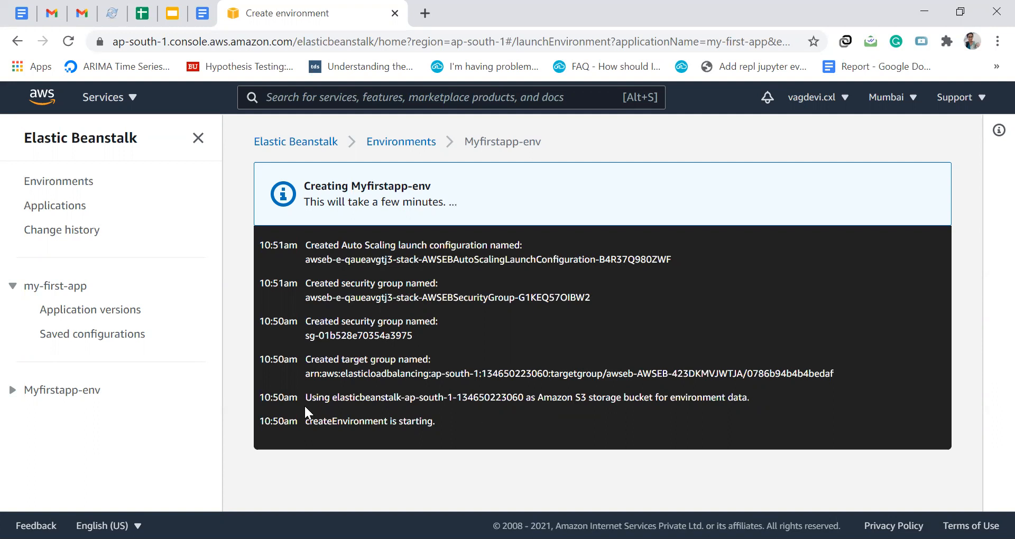
pyautogui.moveTo(497, 437)
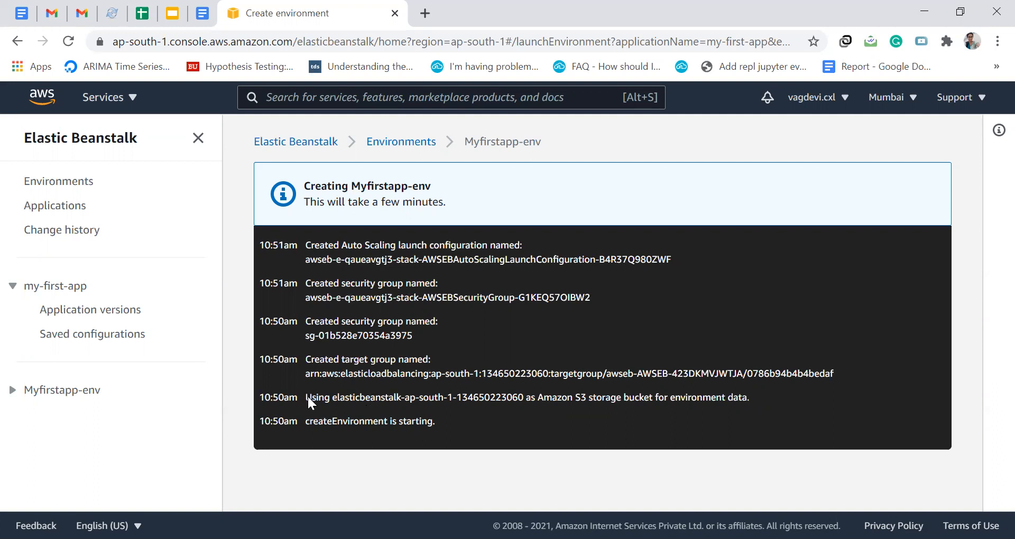
pyautogui.moveTo(773, 407)
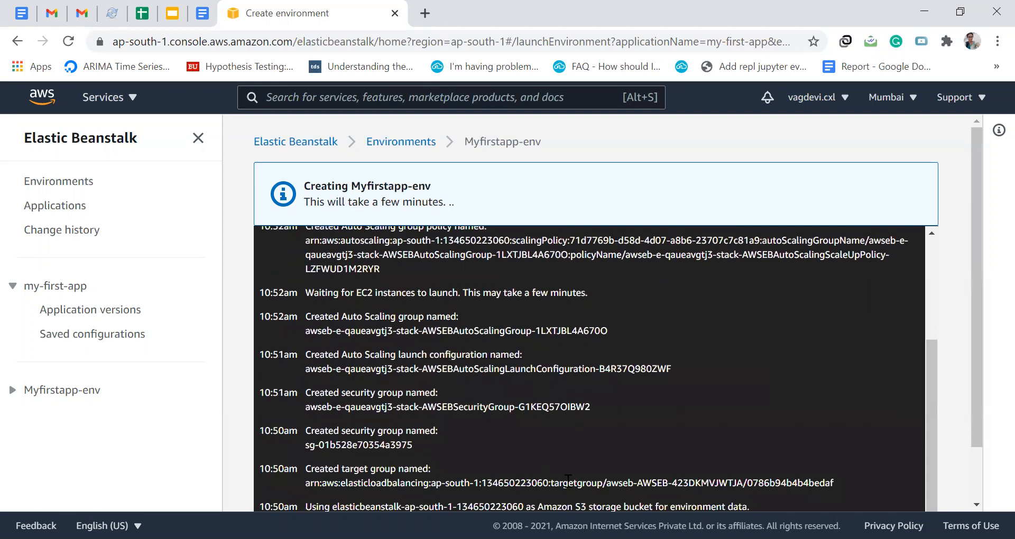
pyautogui.moveTo(639, 415)
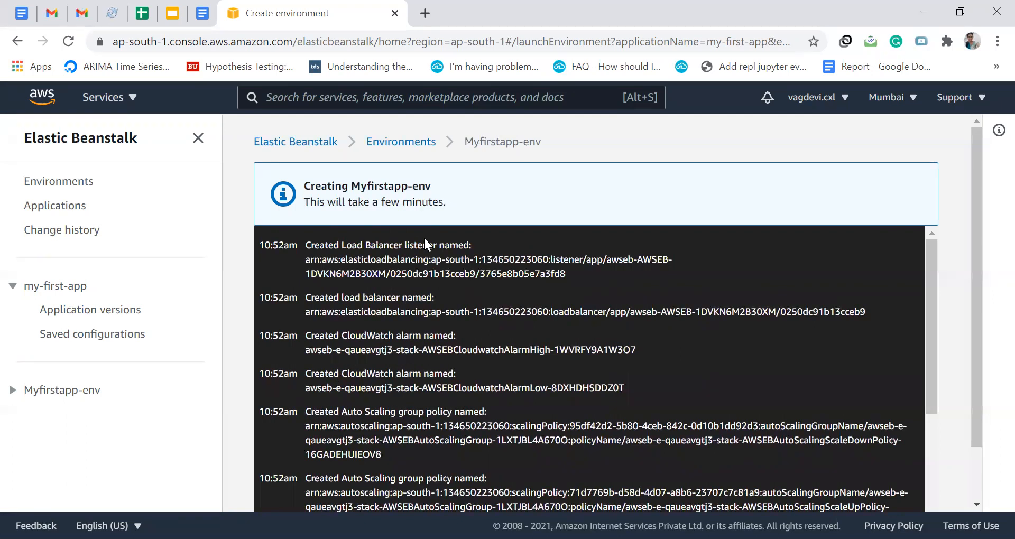
# Step: Follow the event log until 'Successfully launched environment: Myfirstapp-env' appears with health GREEN
pyautogui.scroll(-3)
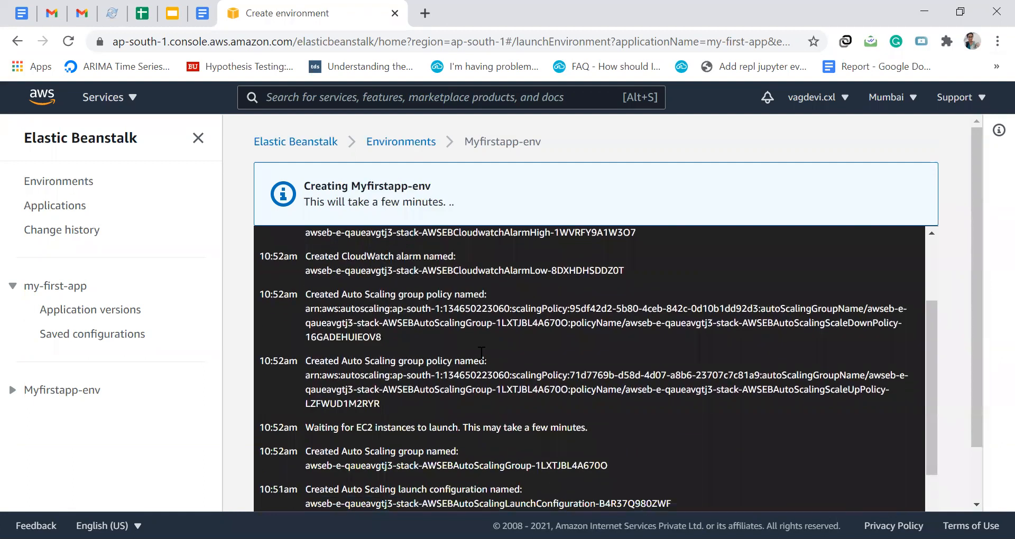
pyautogui.scroll(-3)
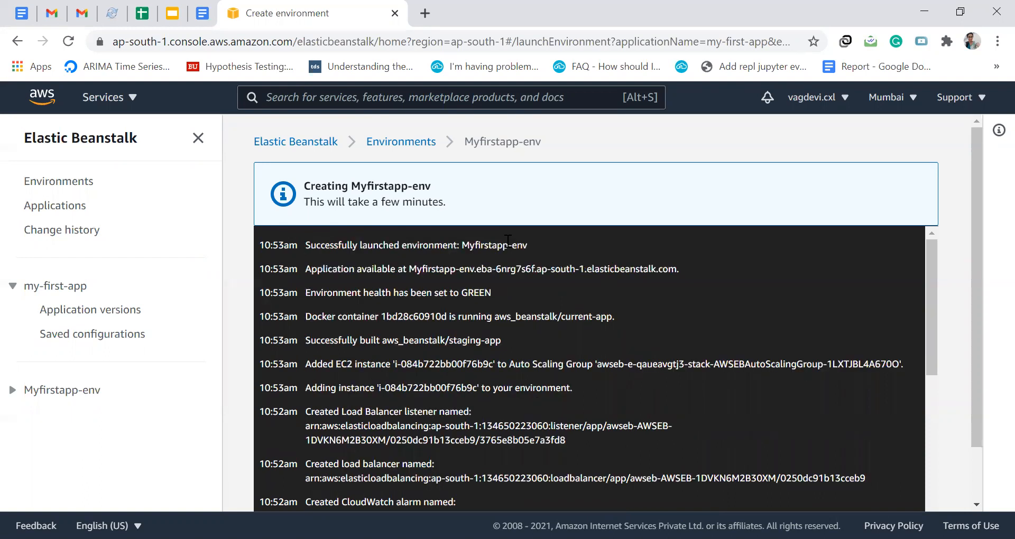
pyautogui.doubleClick(335, 245)
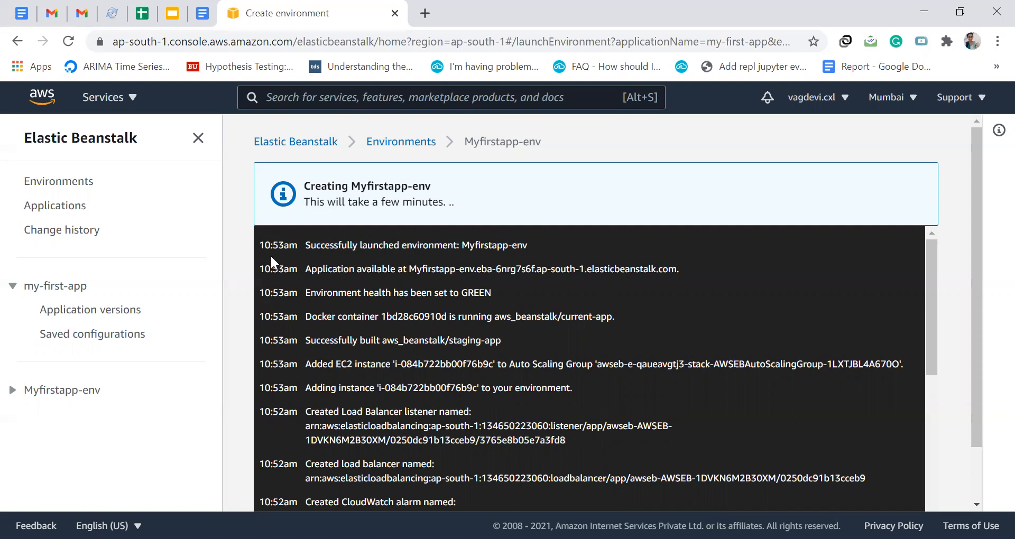
# Step: Reload to the Green Myfirstapp-env dashboard and open its URL to the Congratulations page
pyautogui.click(68, 41)
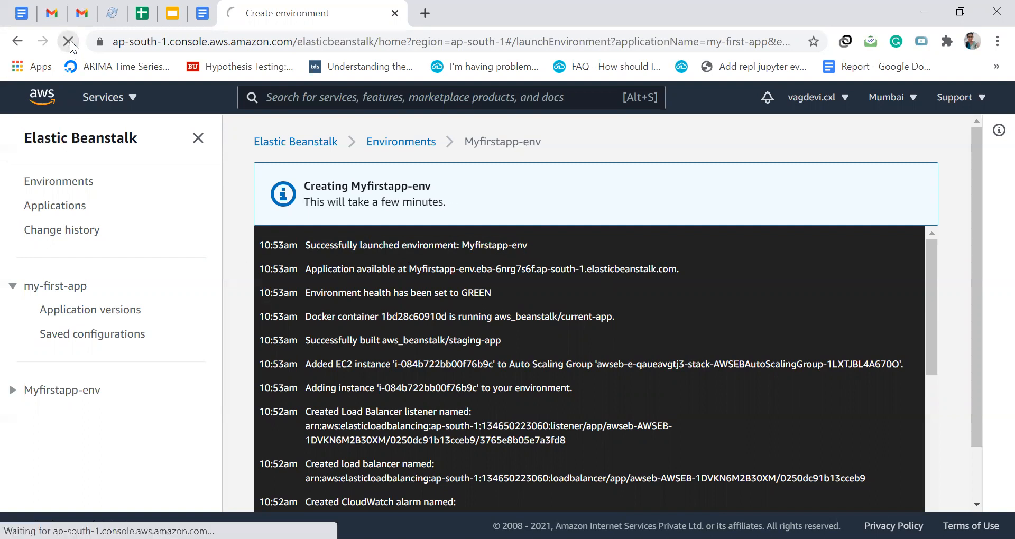
pyautogui.click(68, 41)
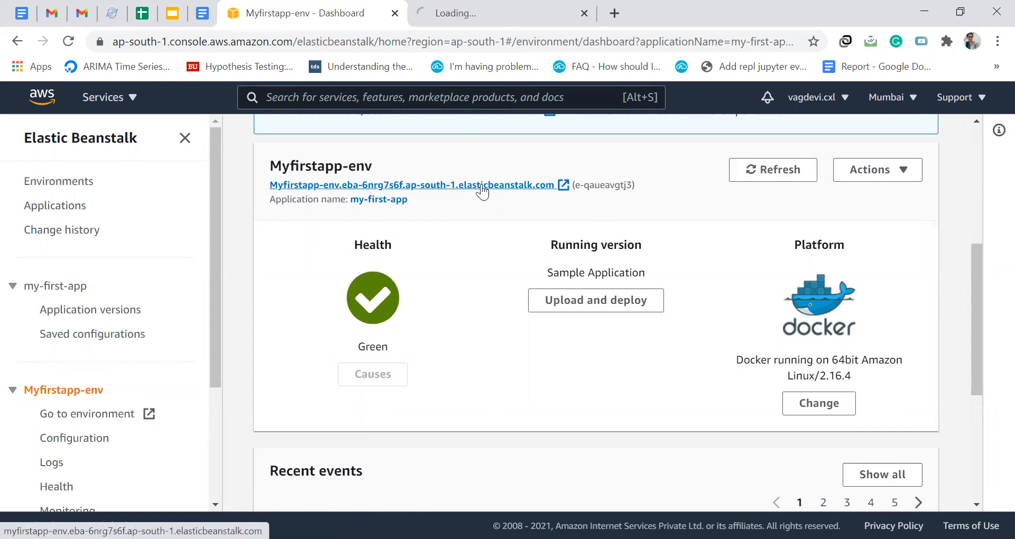
pyautogui.click(412, 184)
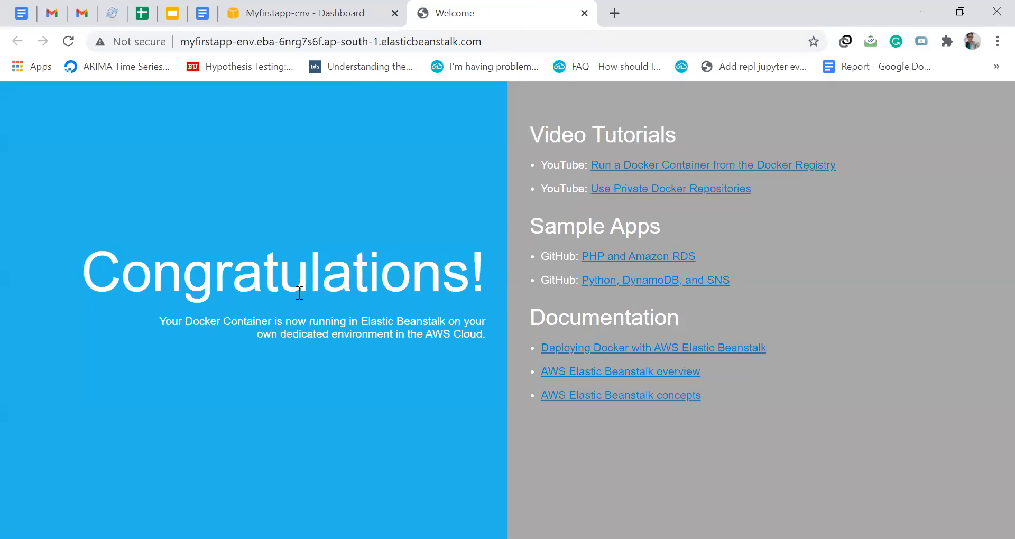
pyautogui.moveTo(288, 377)
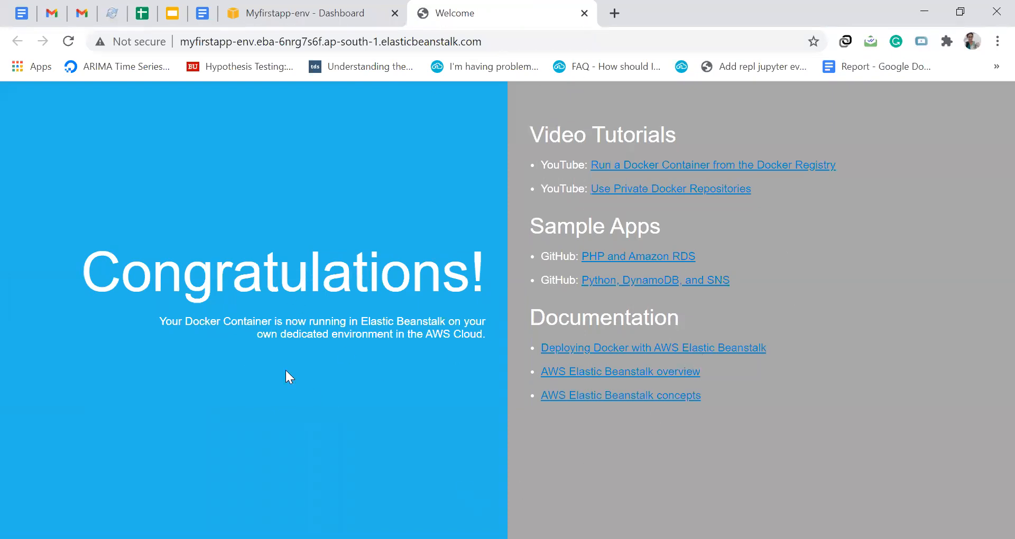
pyautogui.moveTo(608, 184)
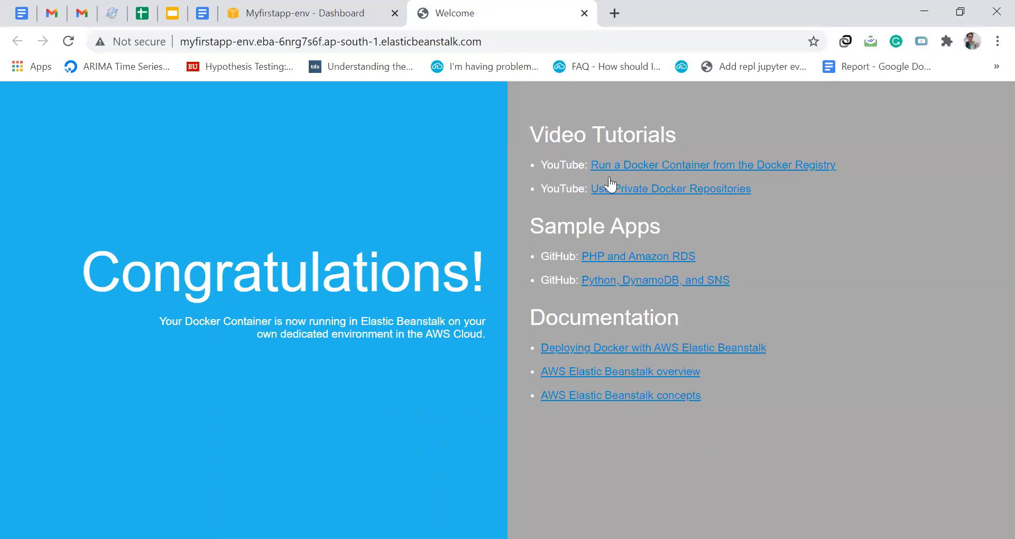
pyautogui.moveTo(418, 481)
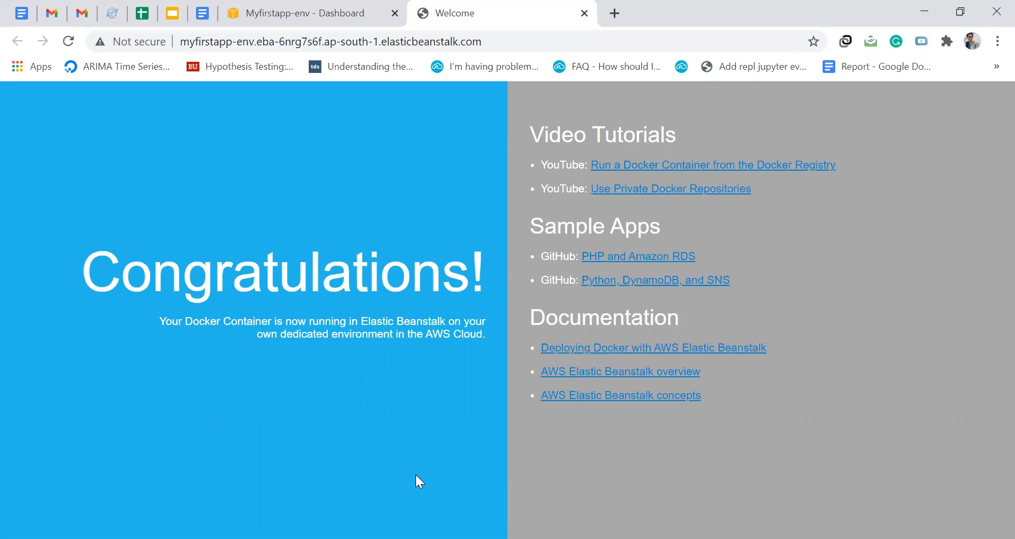
pyautogui.moveTo(228, 409)
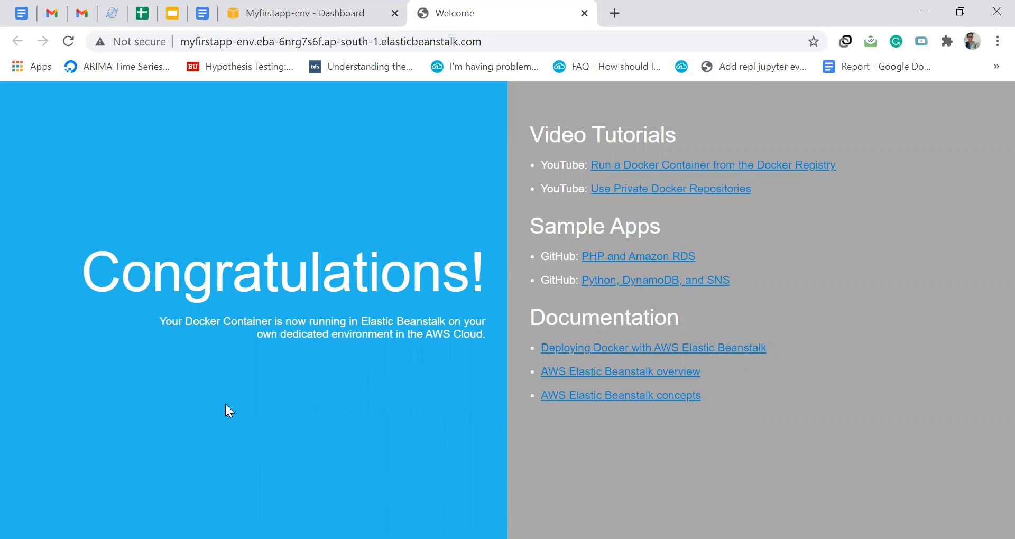
pyautogui.moveTo(567, 416)
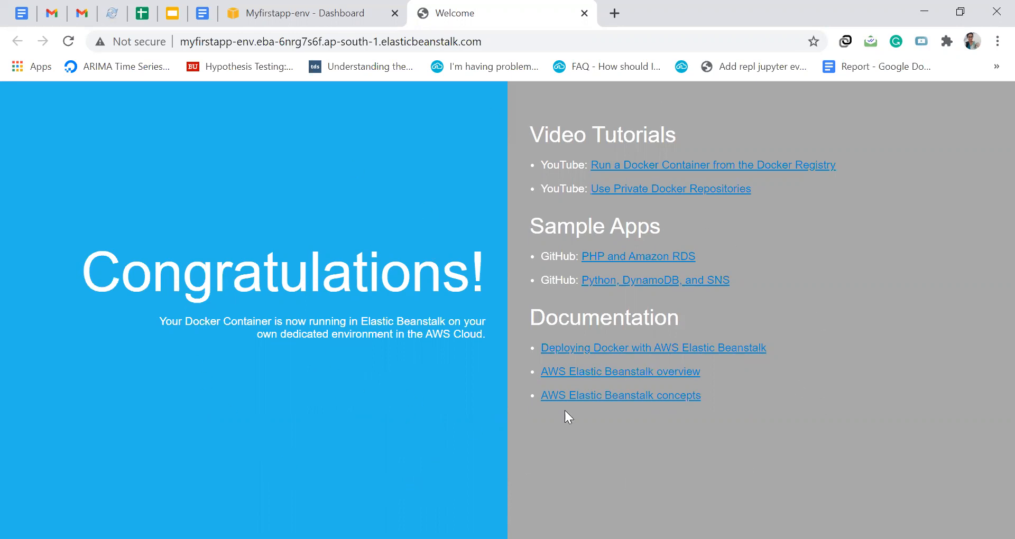
pyautogui.moveTo(635, 351)
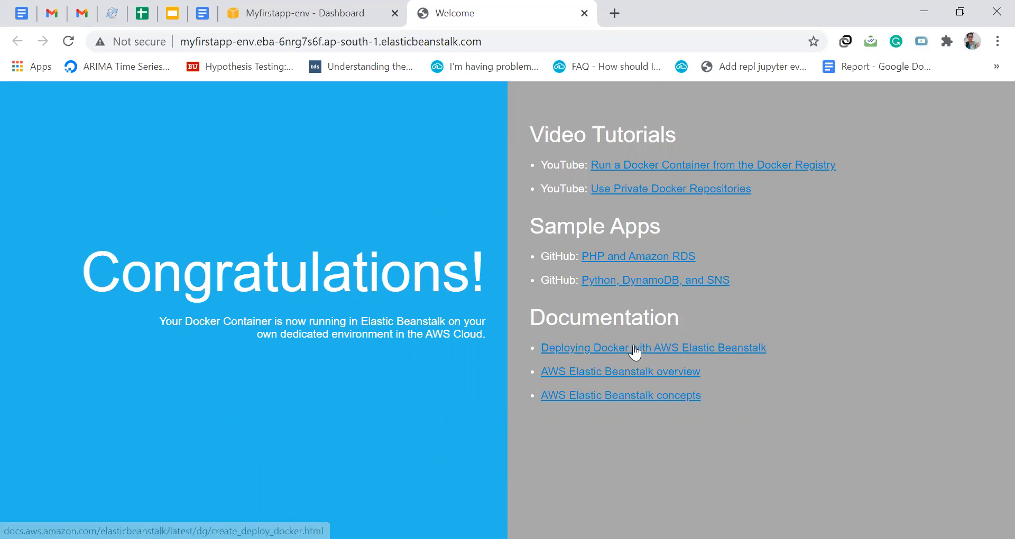
pyautogui.moveTo(349, 283)
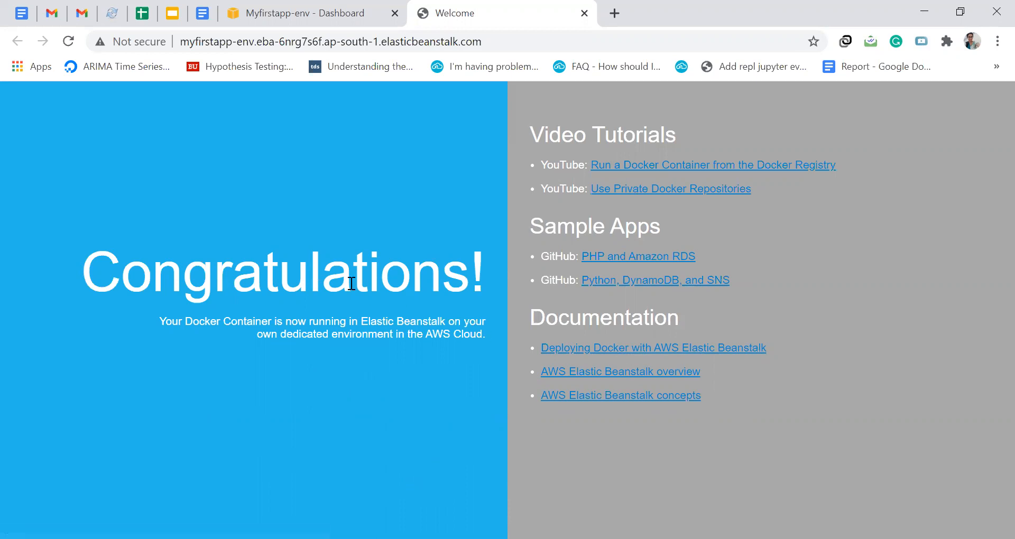
pyautogui.moveTo(318, 246)
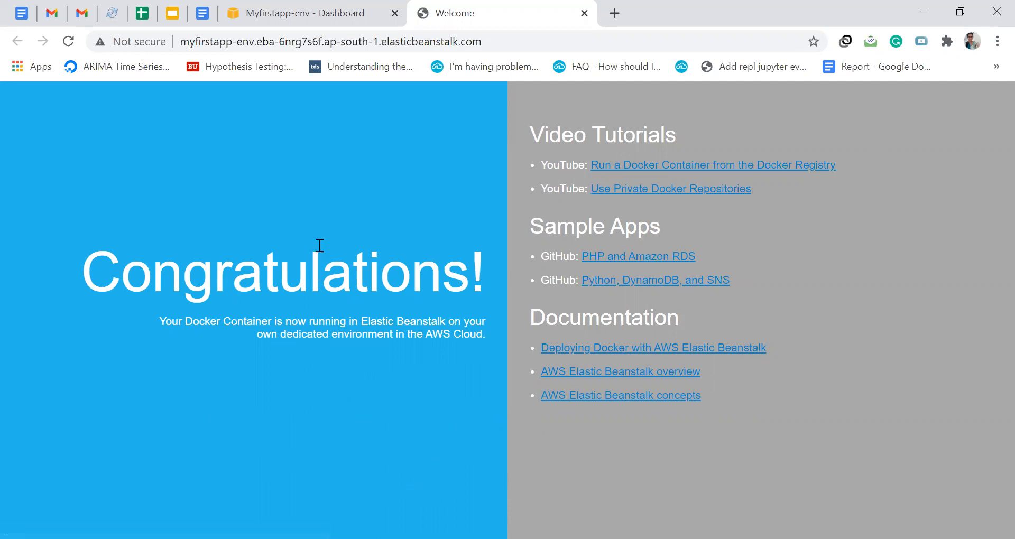